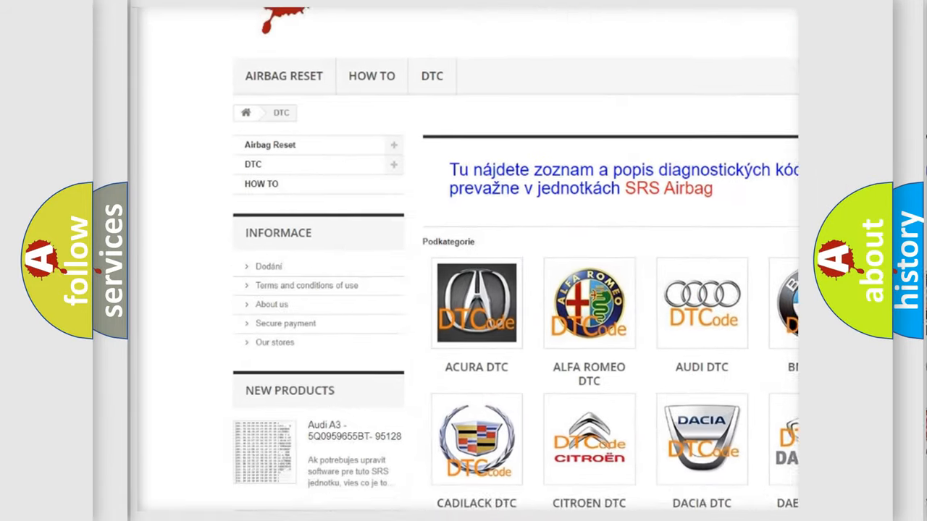
scroll("down", 3)
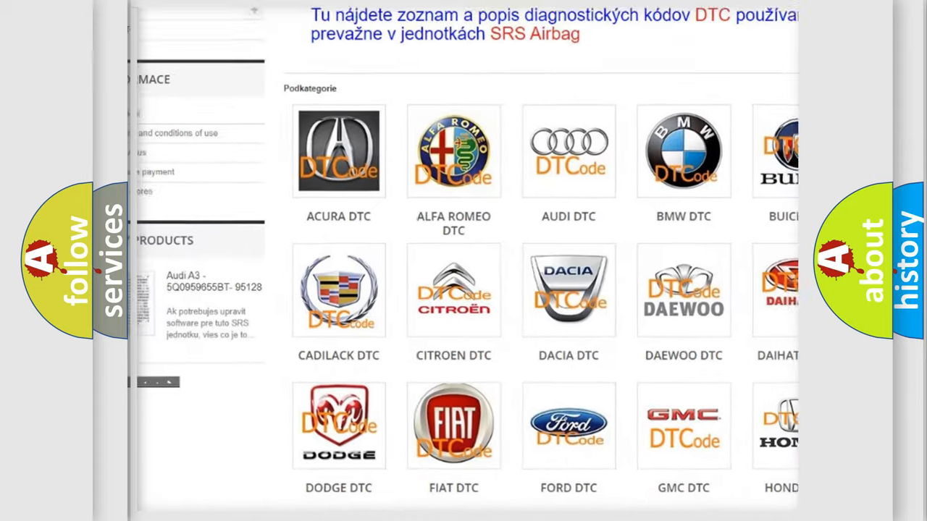
scroll("down", 3)
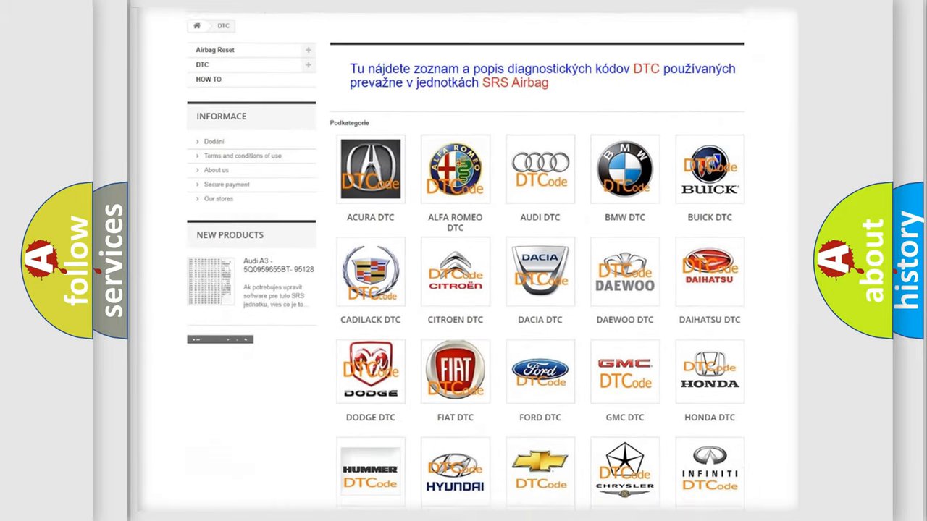
scroll("down", 3)
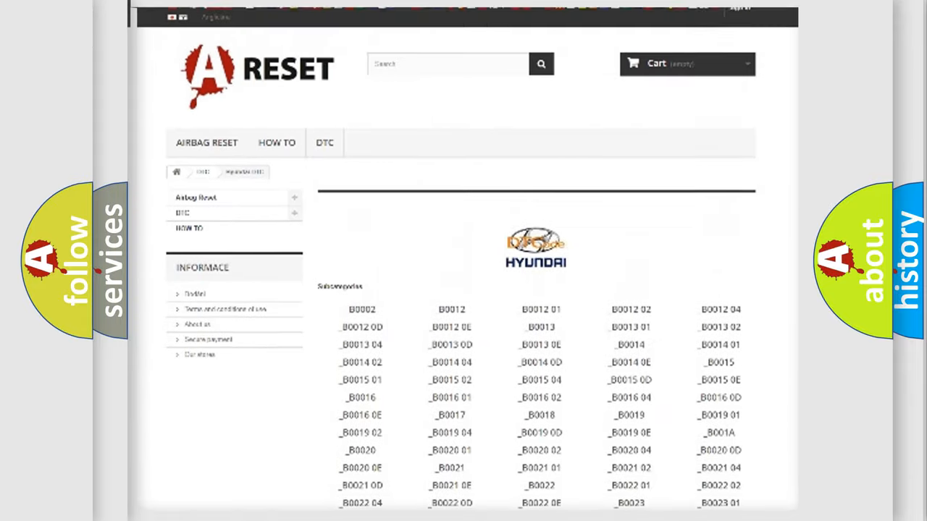
scroll("up", 3)
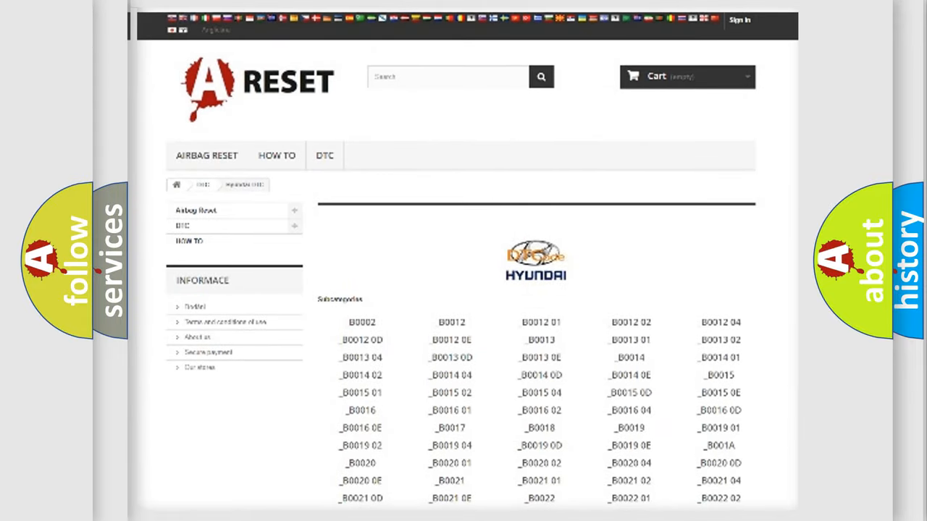